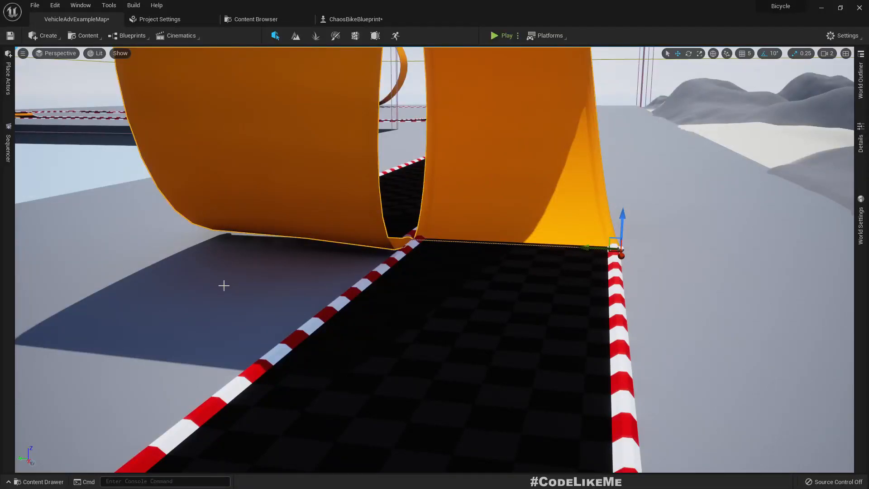
Run a couple of play sessions to test how the bike behaves after idling
left_click(502, 35)
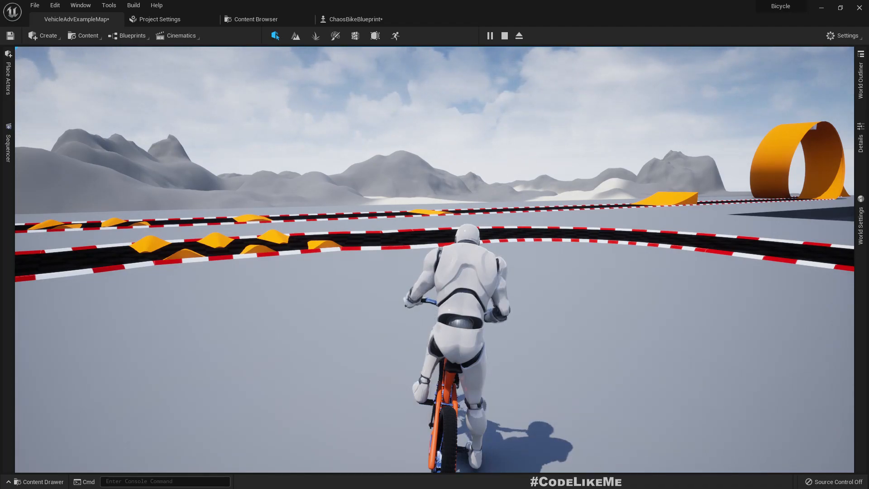
left_click(503, 36)
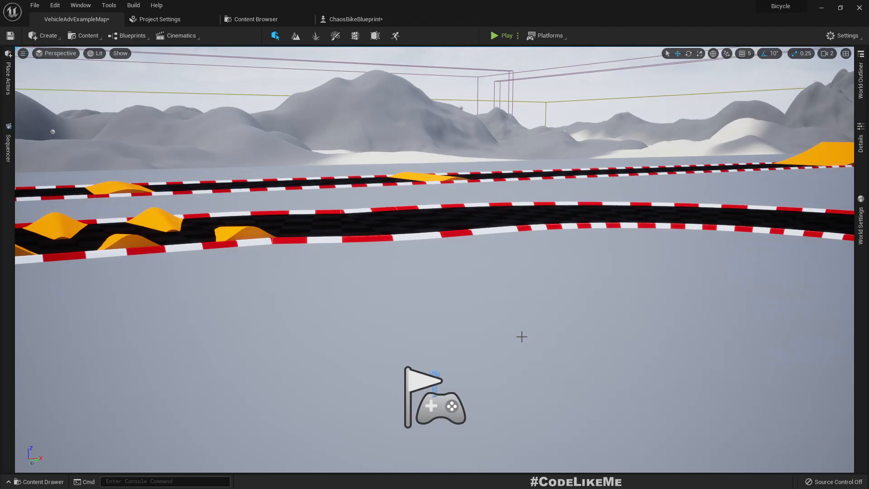
left_click(505, 35)
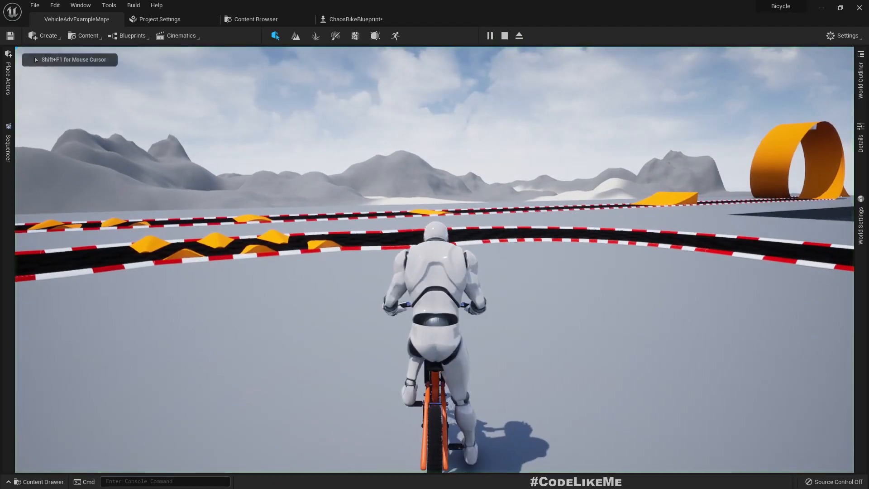
left_click(503, 36)
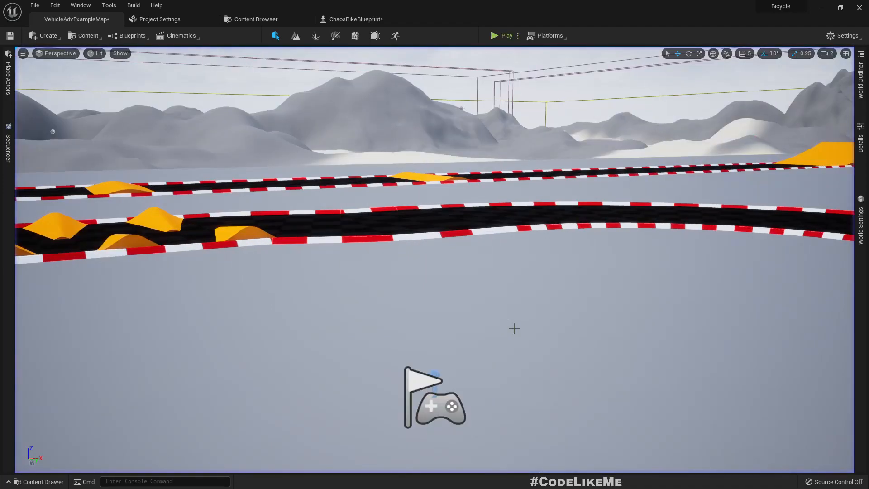
left_click(504, 35)
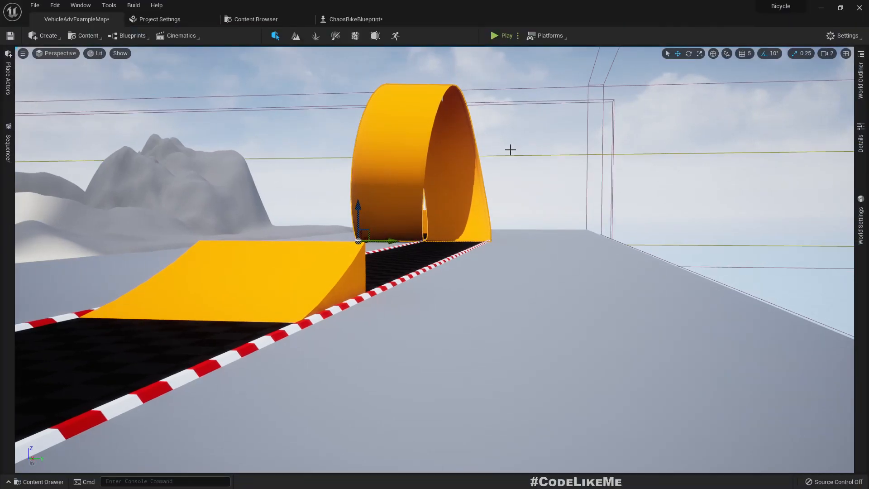
Switch to the ChaosBikeBlueprint tab, glance at the level, and return to its Event Graph
left_click(356, 19)
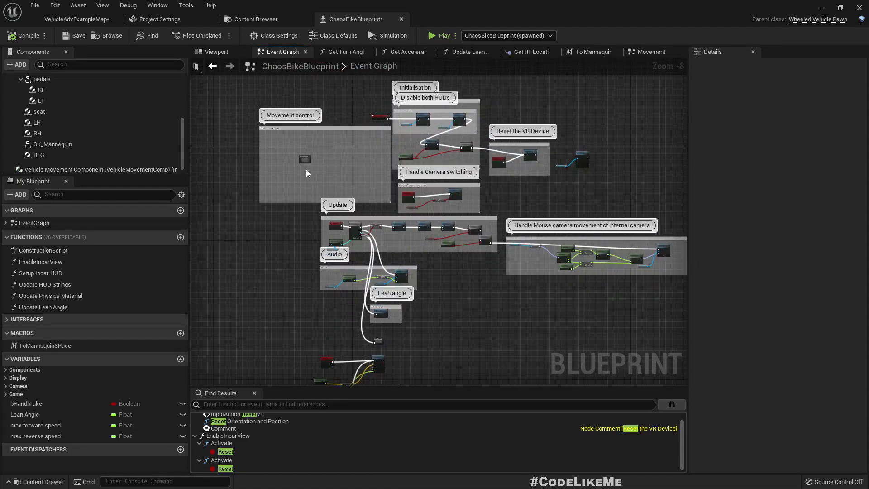
left_click(76, 19)
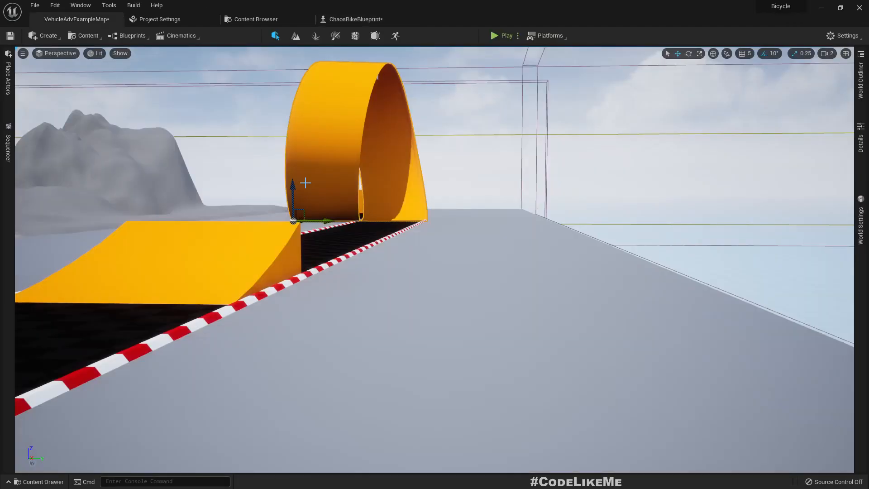
mouse_move(446, 359)
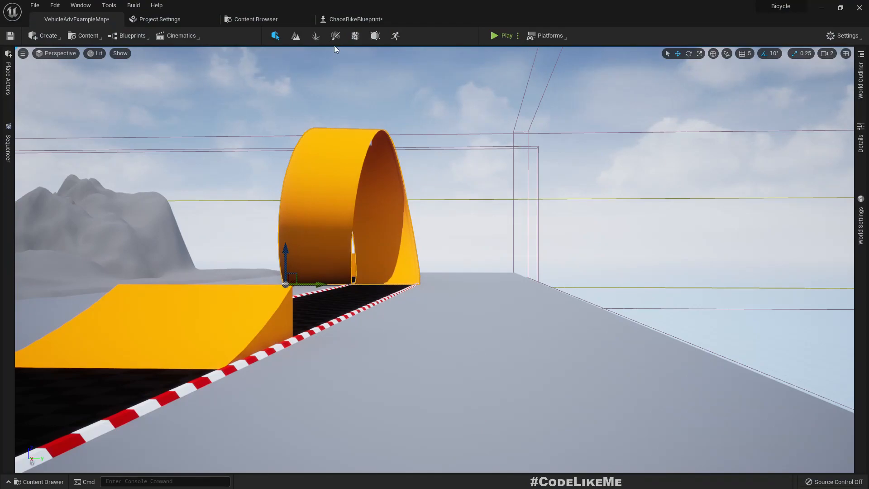
left_click(355, 19)
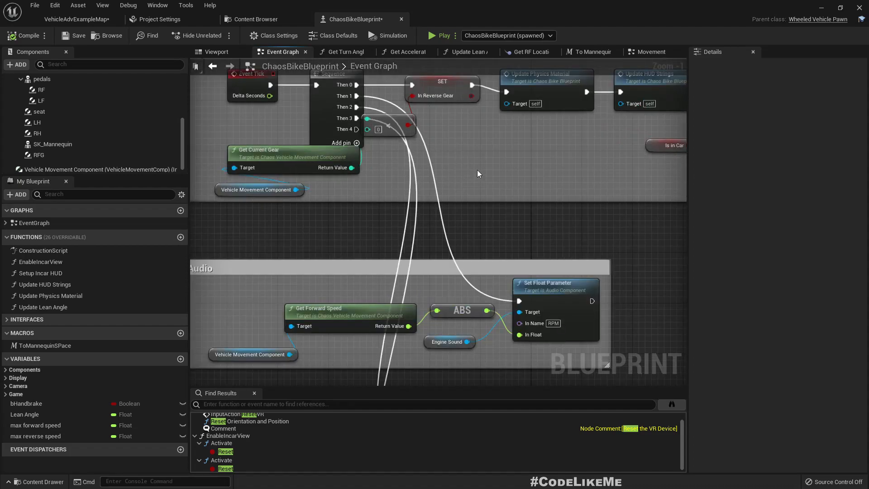
Enter the collapsed Movement graph showing Set Throttle Input and Set Brake Input
left_click(315, 145)
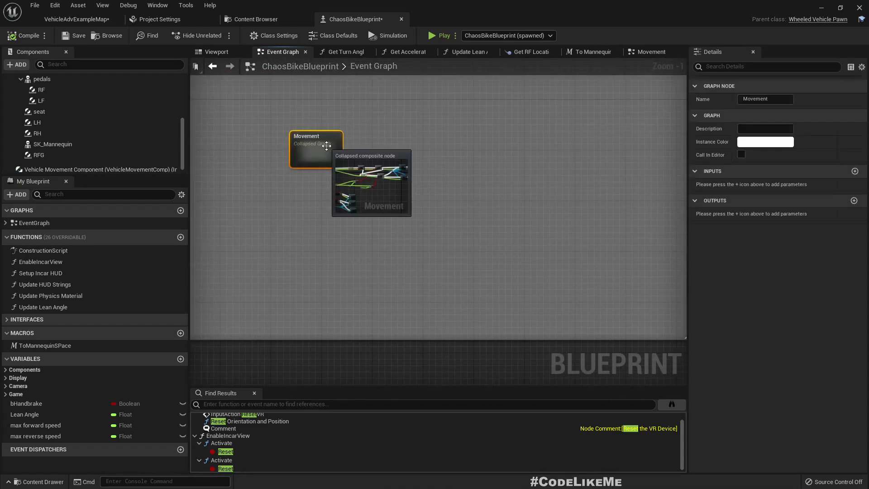
double_click(316, 143)
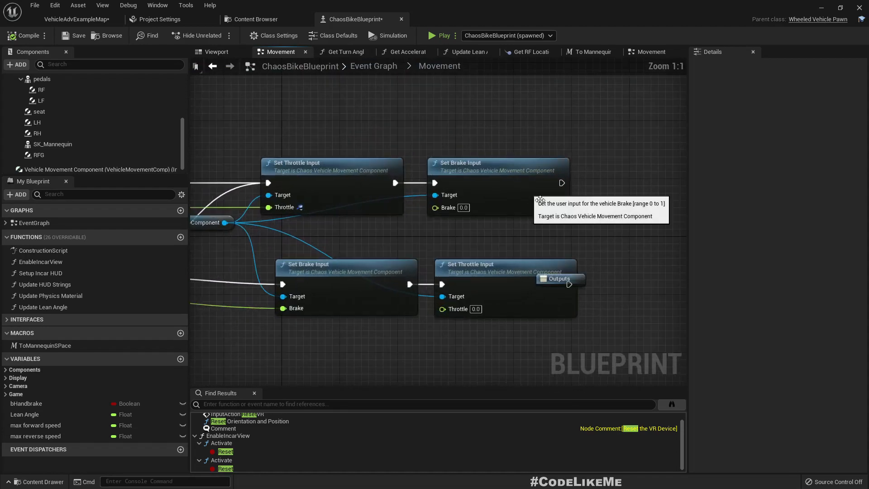
mouse_move(357, 236)
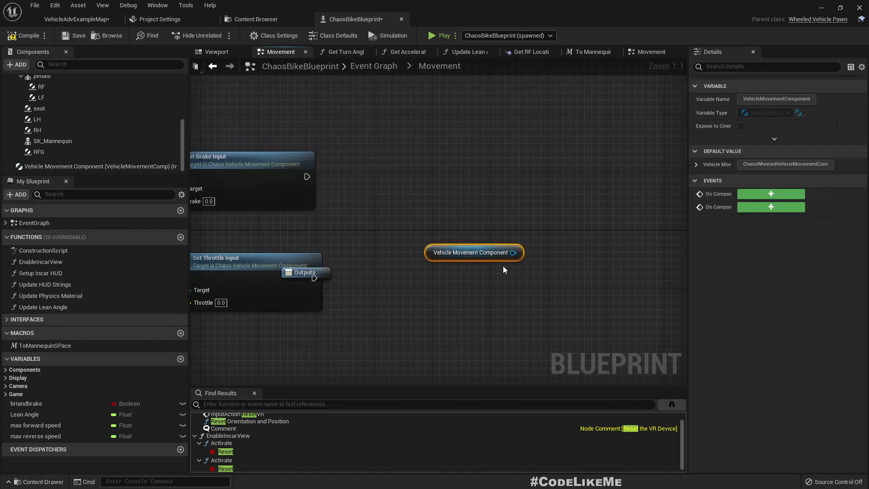
Add a Get Updated Primitive node from the Vehicle Movement Component reference
left_click_drag(512, 253, 561, 253)
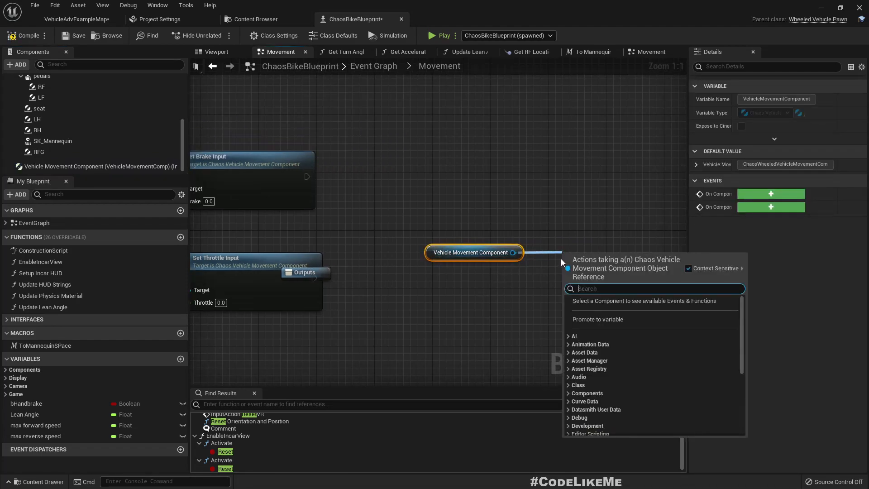
type("get ri")
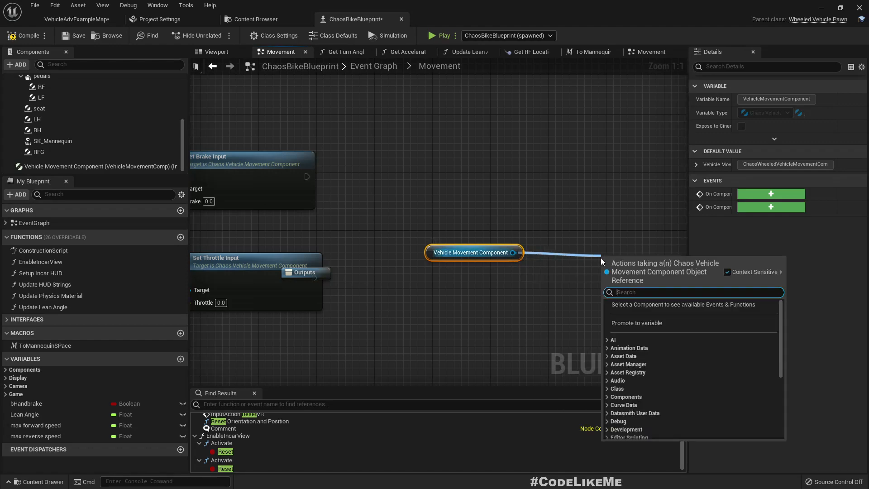
type("primi")
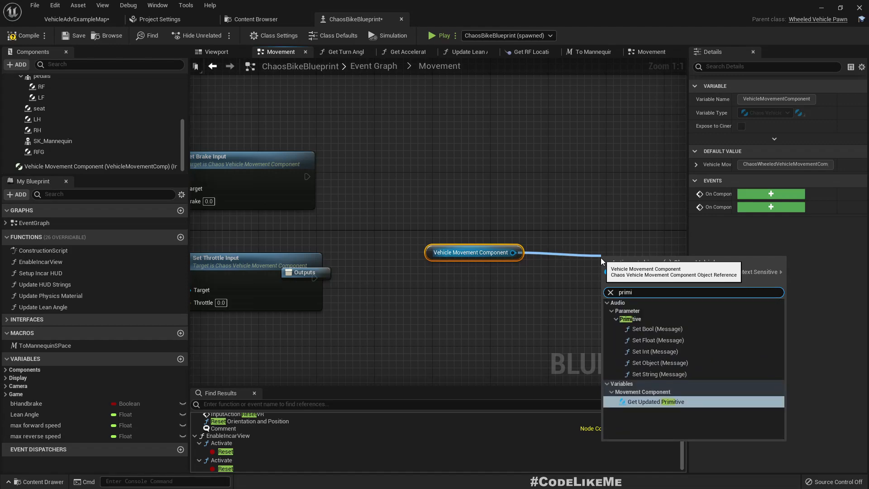
left_click(653, 401)
type("awake")
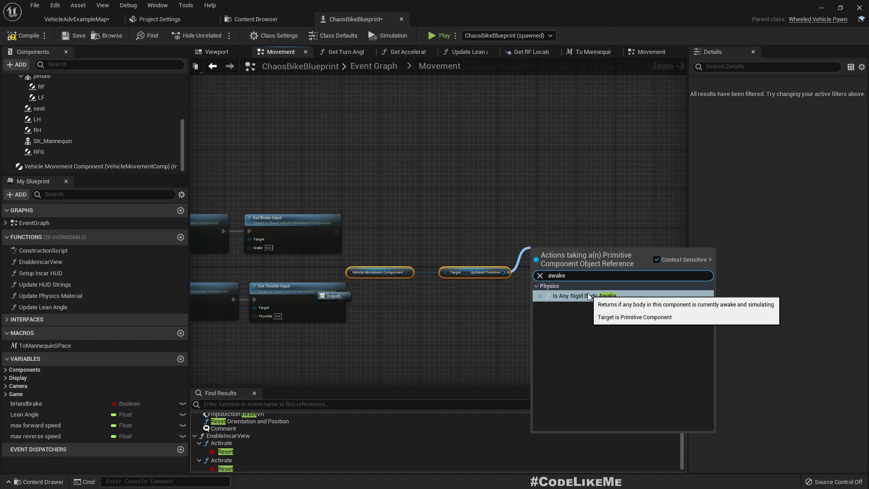
Feed it into Is Any Rigid Body Awake and chain execution from the brake input onward
left_click(573, 295)
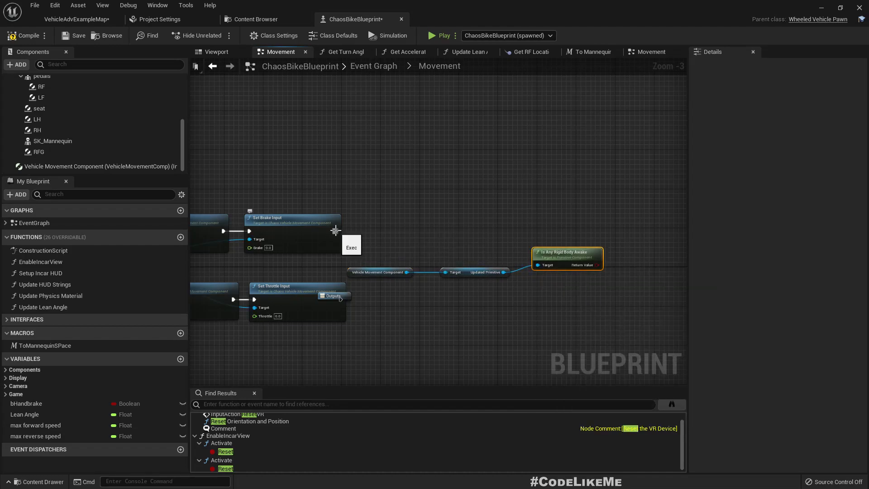
left_click_drag(337, 230, 598, 229)
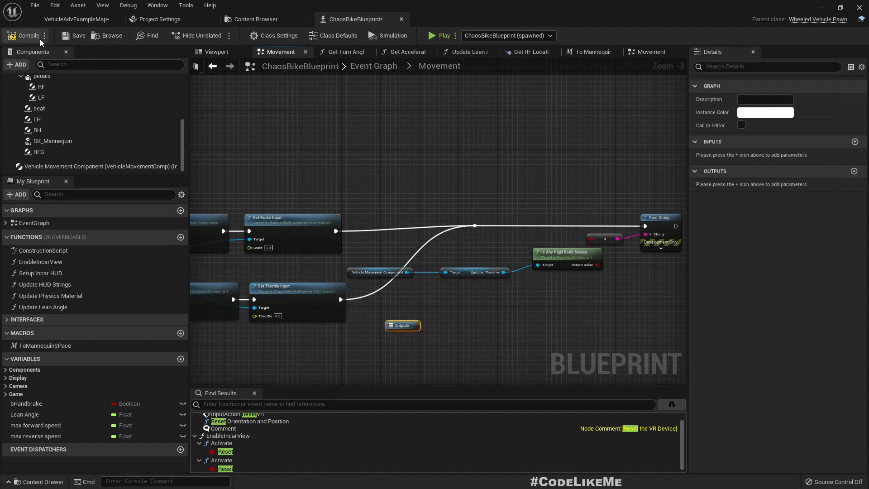
Compile the bike blueprint and start a quick play test from the level
left_click(76, 19)
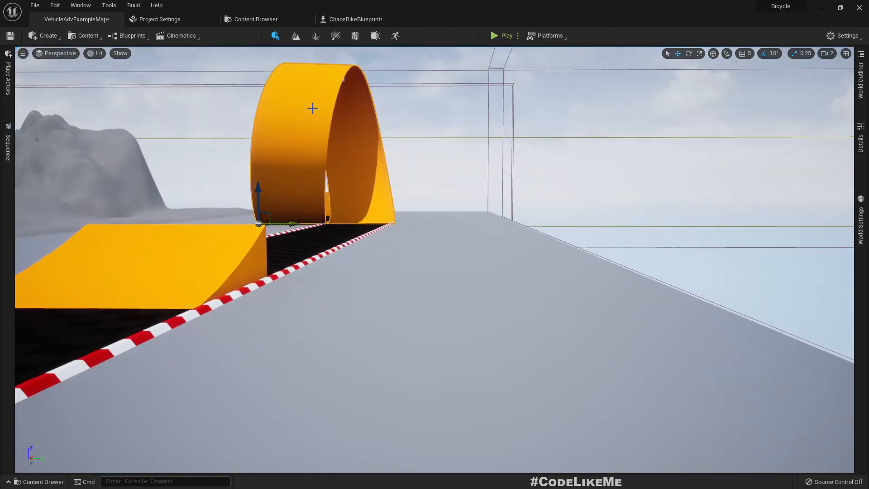
left_click(505, 36)
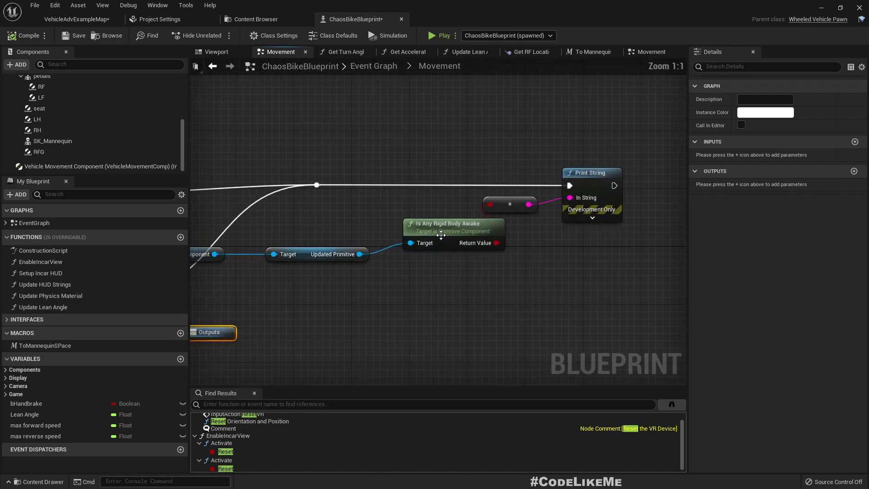
mouse_move(446, 227)
type("wake")
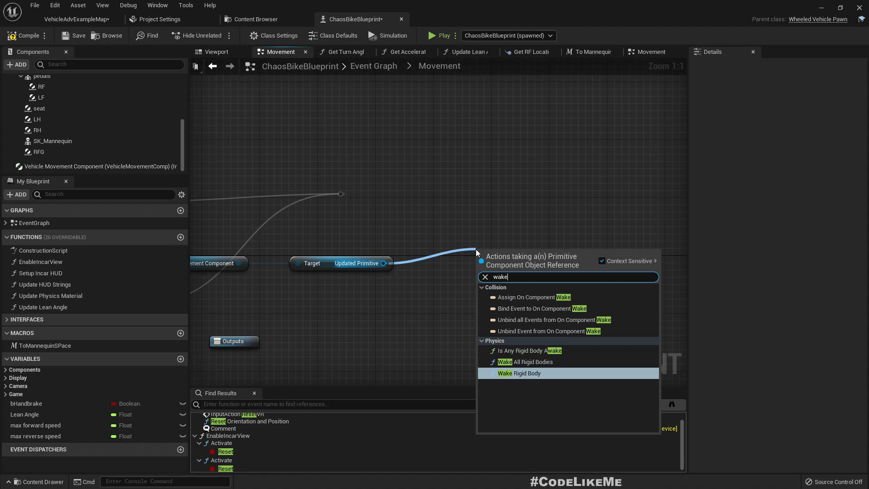
Add a Wake All Rigid Bodies node targeting the updated primitive
left_click(524, 361)
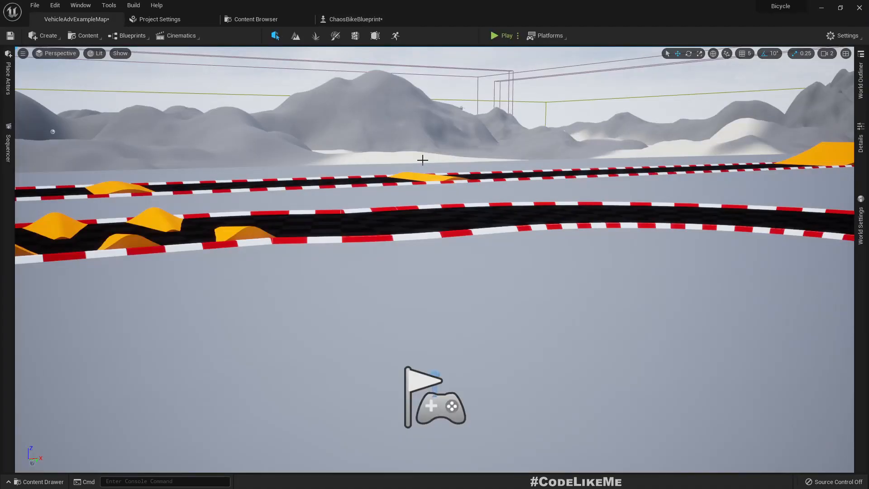
Play the level with 'stat fps' shown and watch the bike blueprint run live
left_click(505, 36)
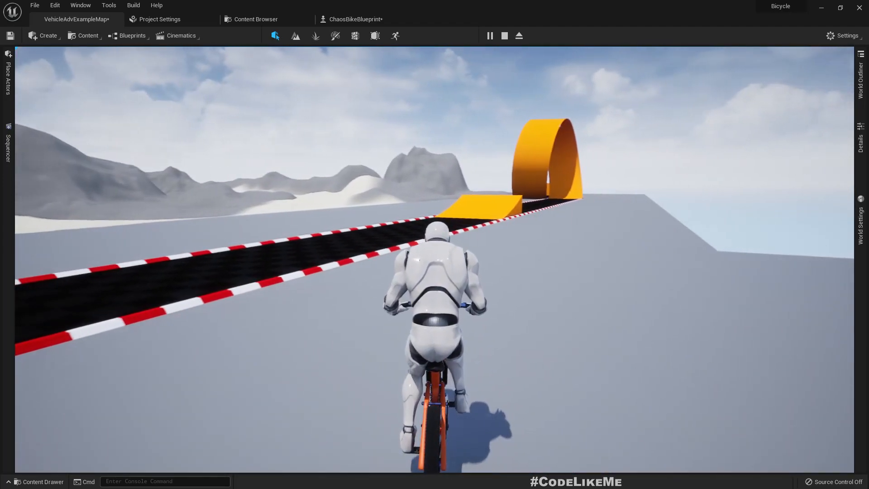
type("stat fps")
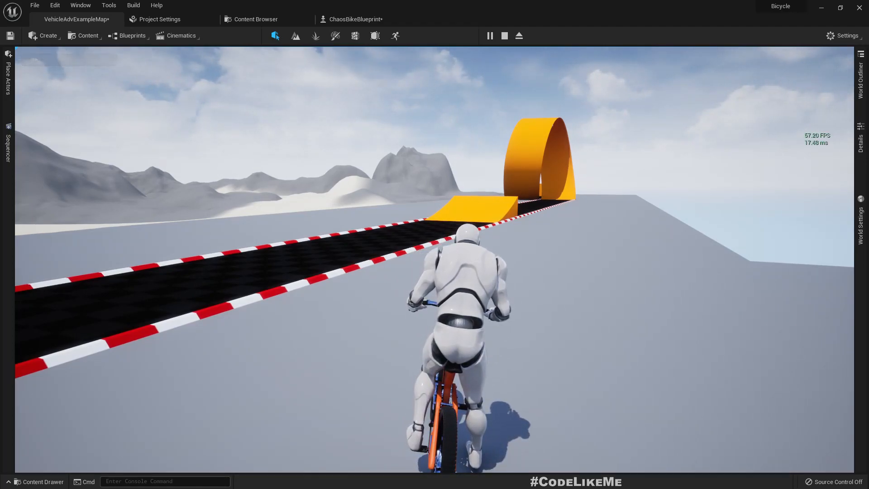
left_click(355, 19)
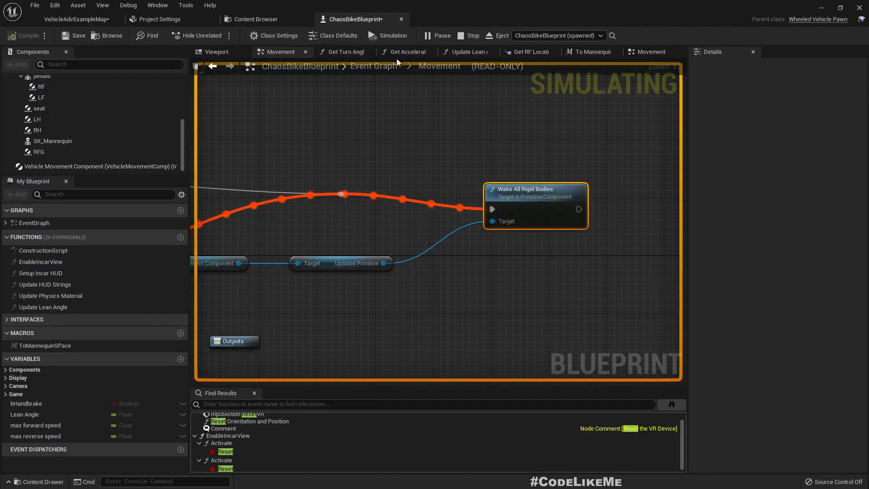
mouse_move(361, 238)
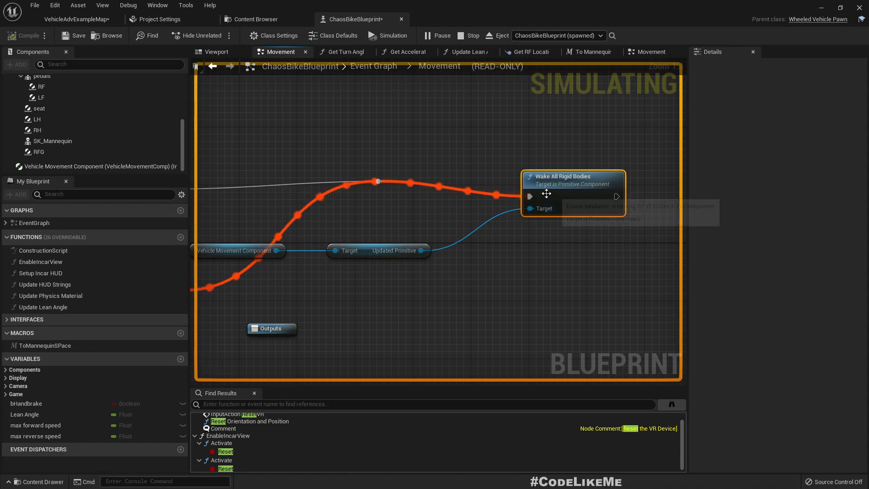
mouse_move(542, 241)
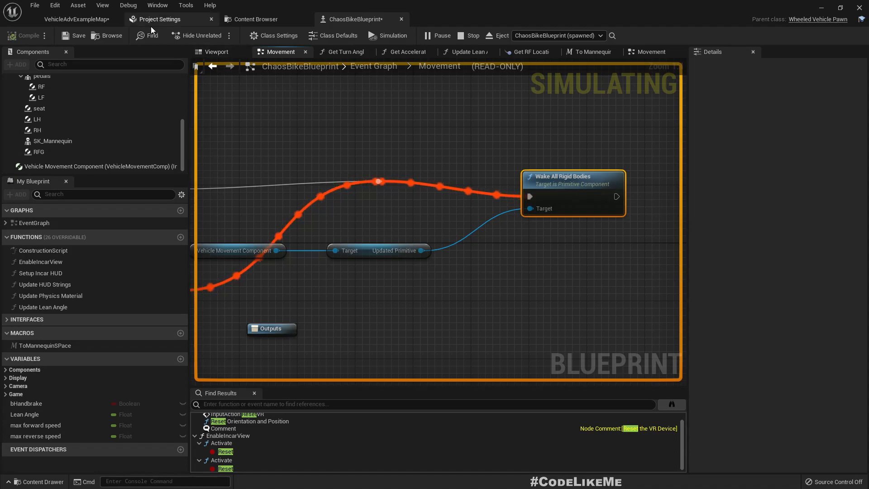
mouse_move(76, 19)
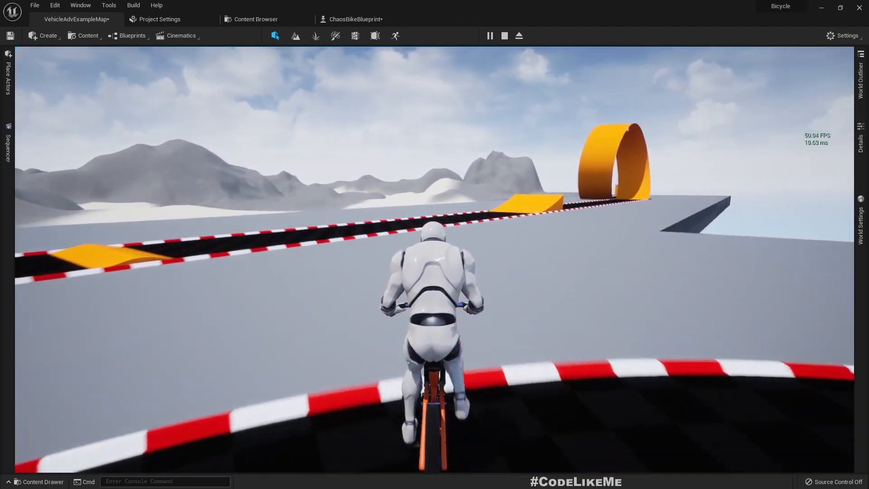
End the play session and return to the ChaosBikeBlueprint Movement graph
left_click(503, 36)
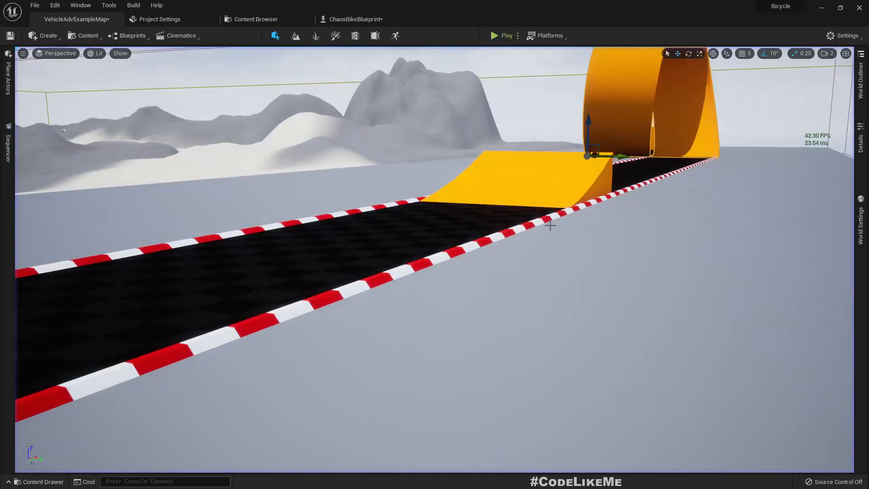
mouse_move(355, 19)
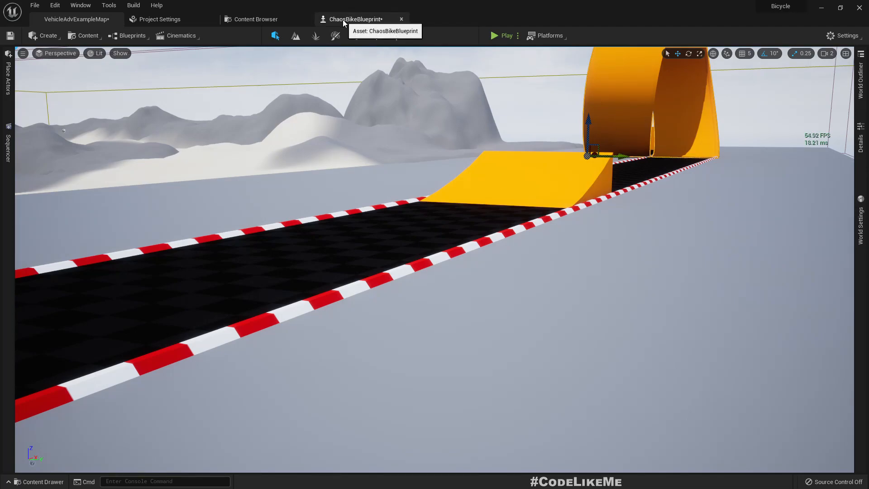
left_click(355, 19)
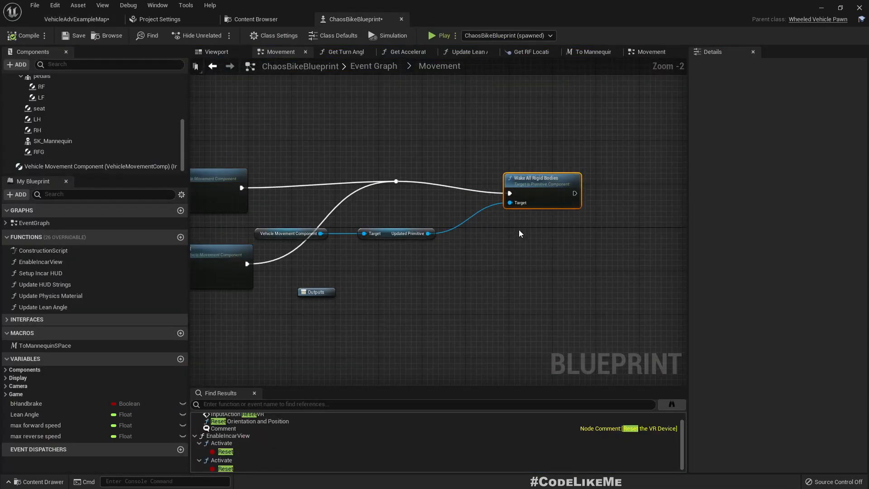